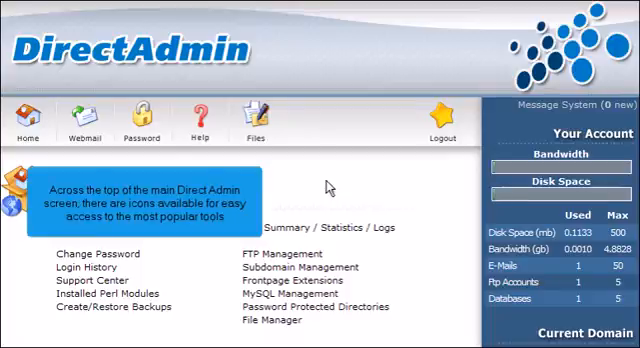
mouse_move(80, 112)
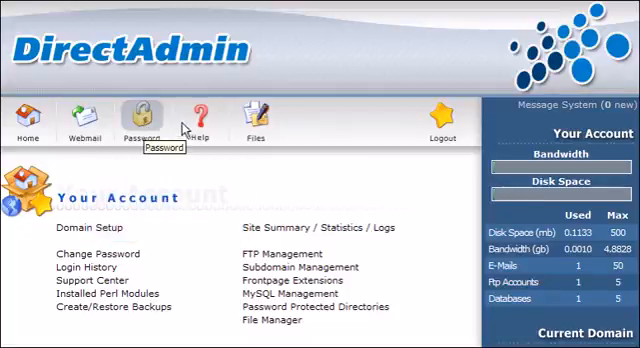
mouse_move(194, 116)
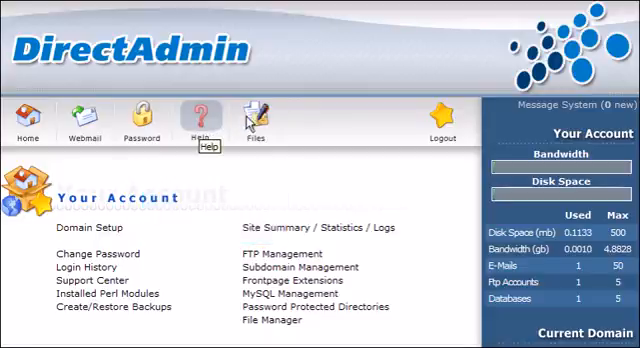
mouse_move(252, 116)
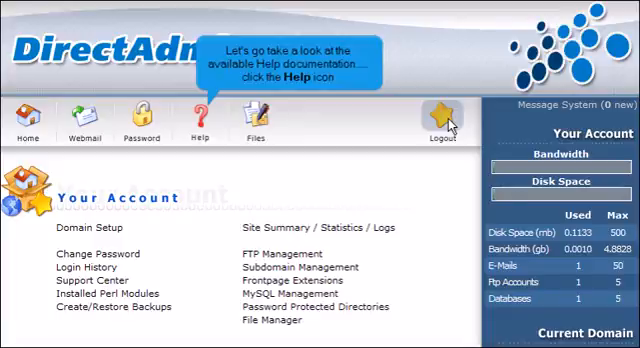
Review the server information table — Pentium III (Coppermine) processor, memory, swap and uptime — then return Home
click(200, 116)
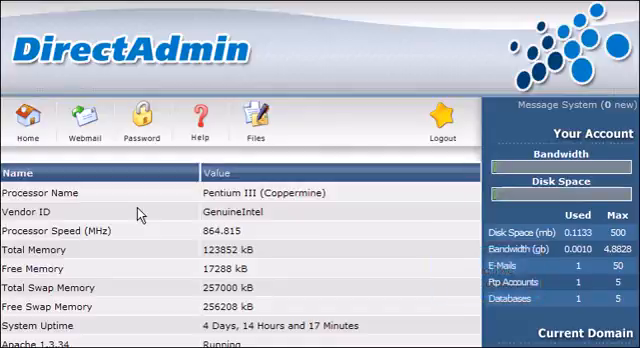
scroll(down, 3)
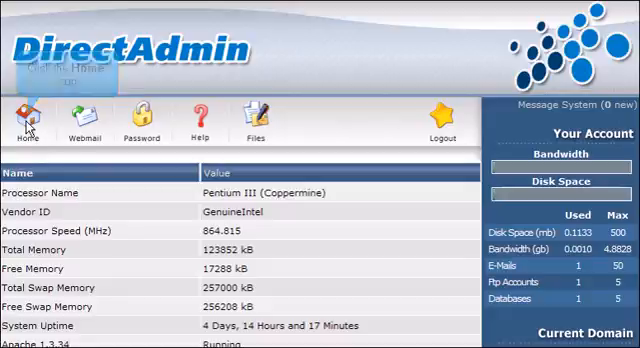
click(28, 120)
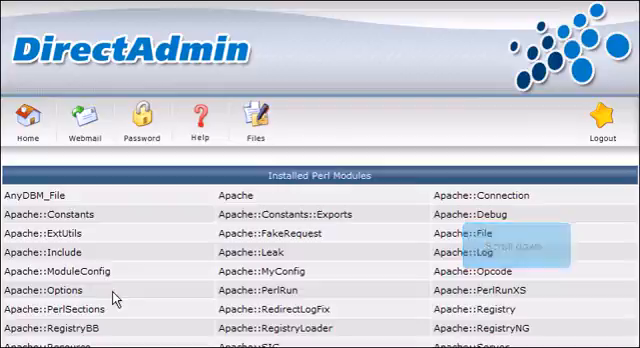
Scroll the Installed Perl Modules list from the Apache modules down to the XML and pragma modules
scroll(down, 3)
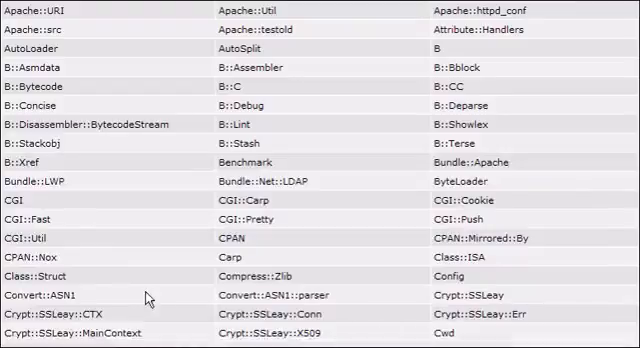
scroll(down, 3)
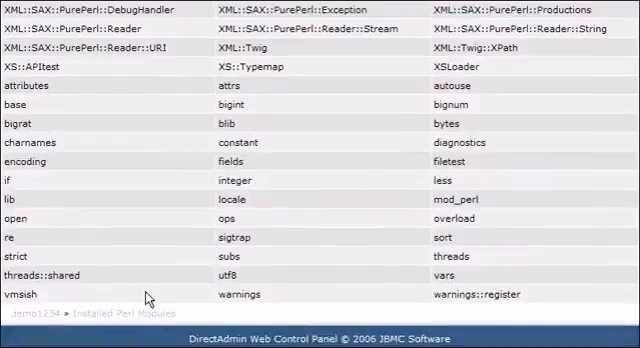